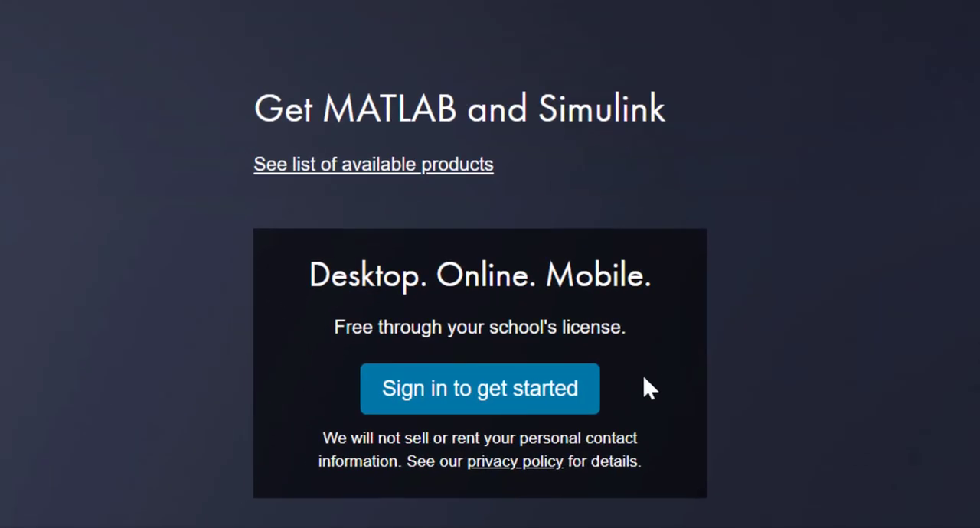
mouse_move(620, 397)
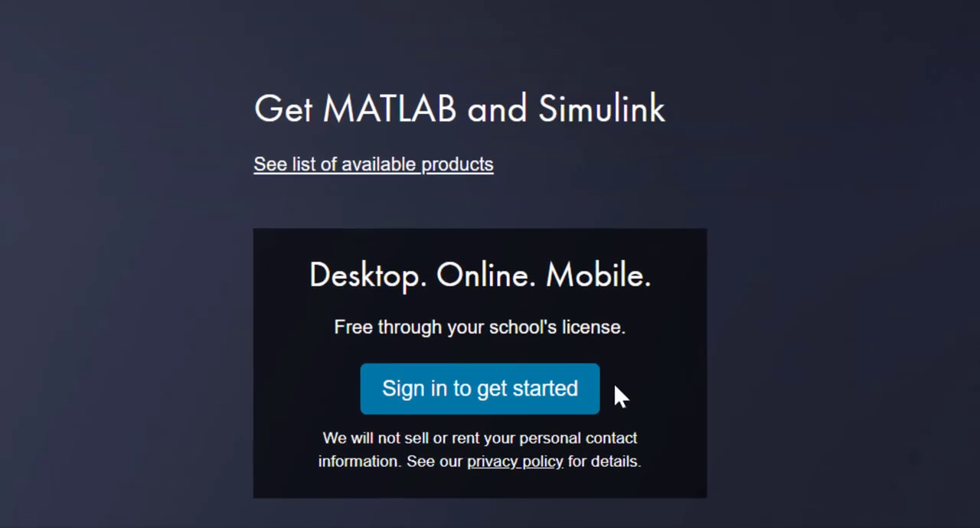
Step: Start signing in from the Get MATLAB and Simulink school-license page
left_click(480, 389)
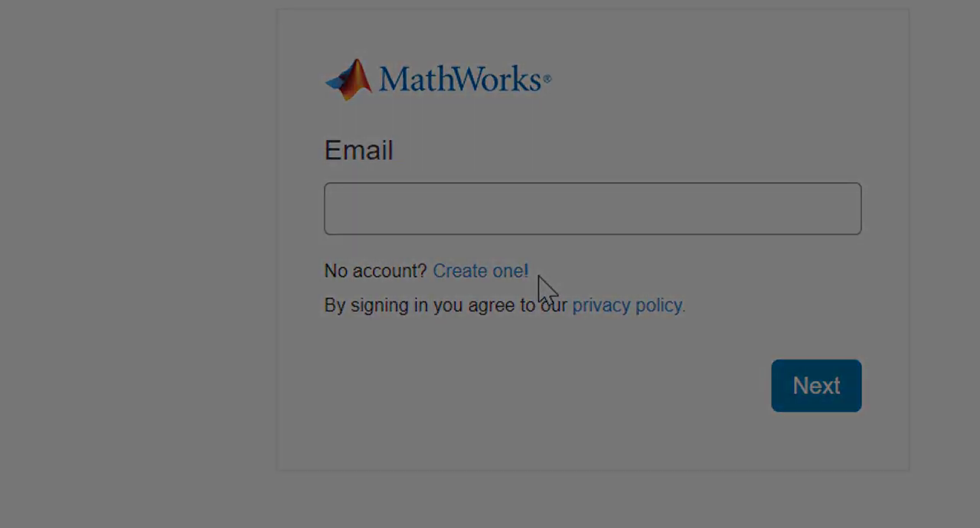
Step: Create a new account with the school .edu email, Student role and age 13+ confirmed
left_click(481, 271)
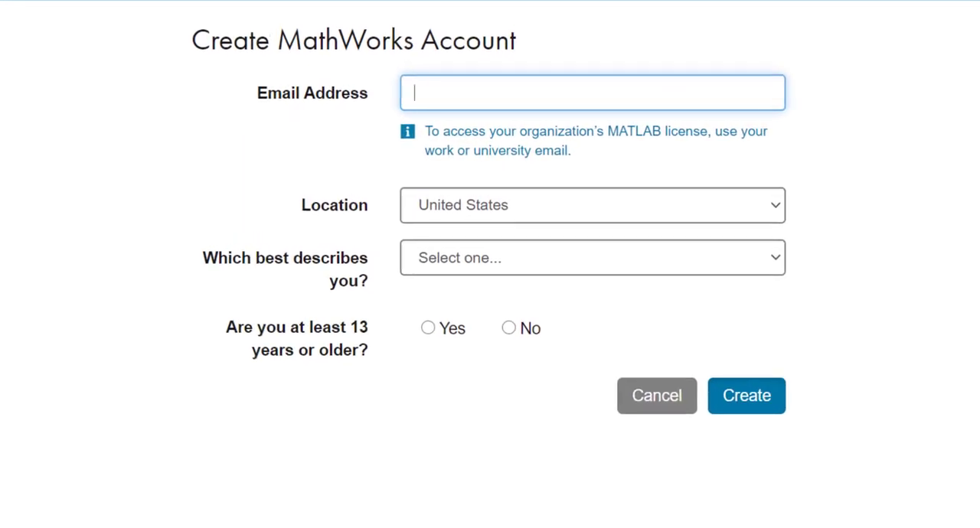
type("acold")
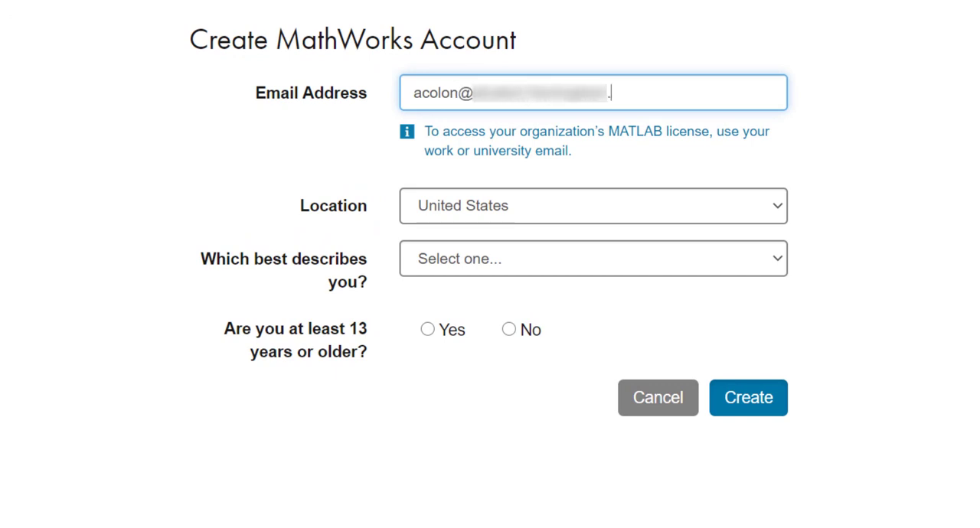
type("edu")
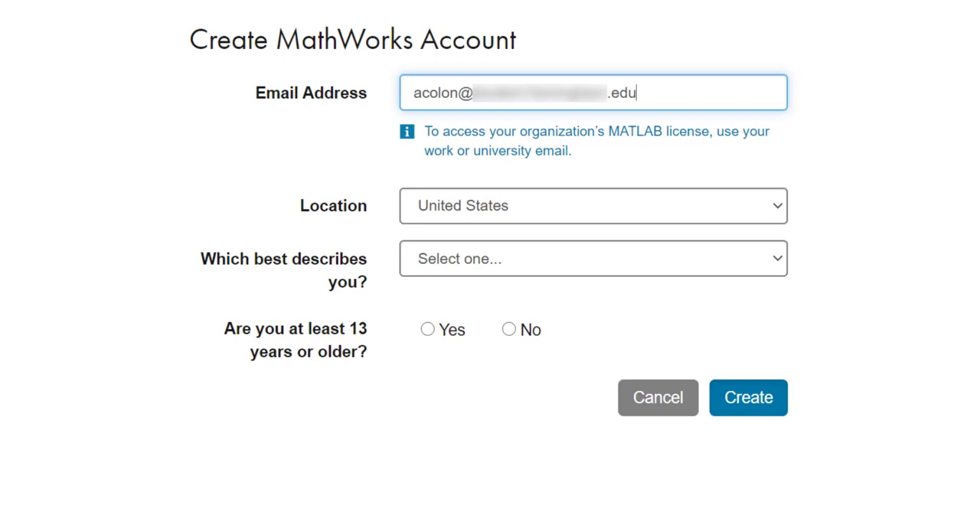
mouse_move(687, 278)
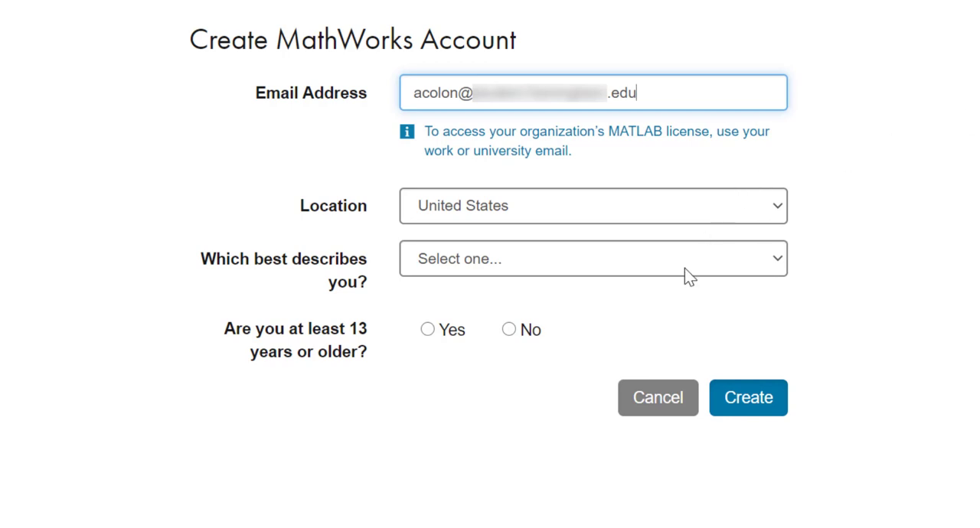
left_click(593, 257)
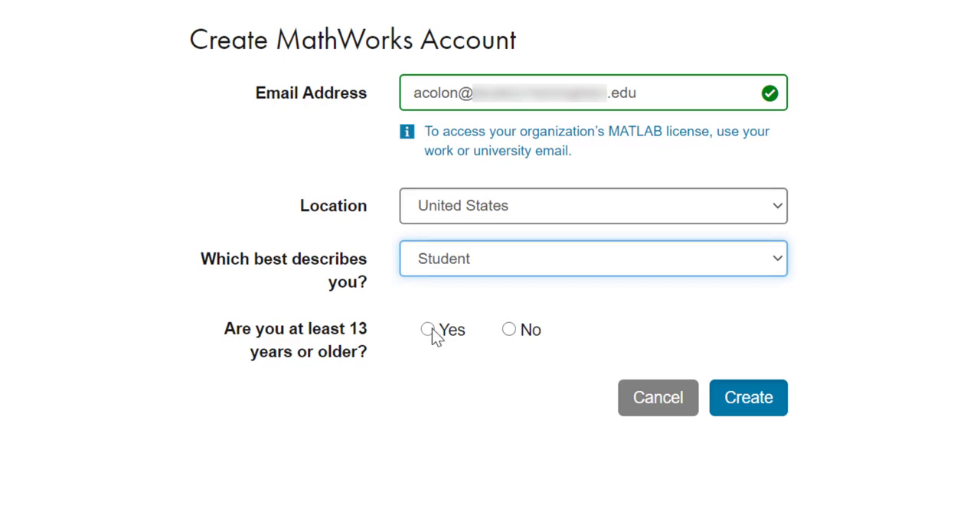
left_click(428, 330)
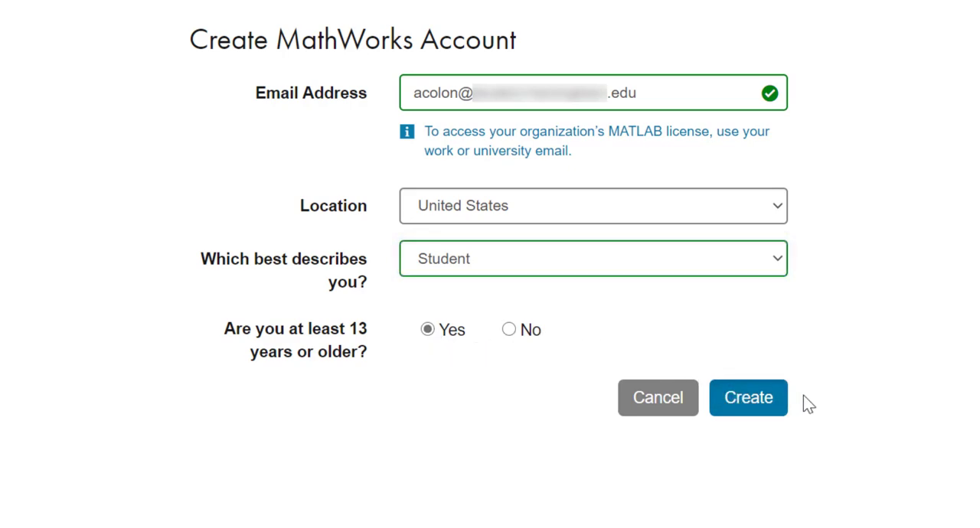
left_click(748, 399)
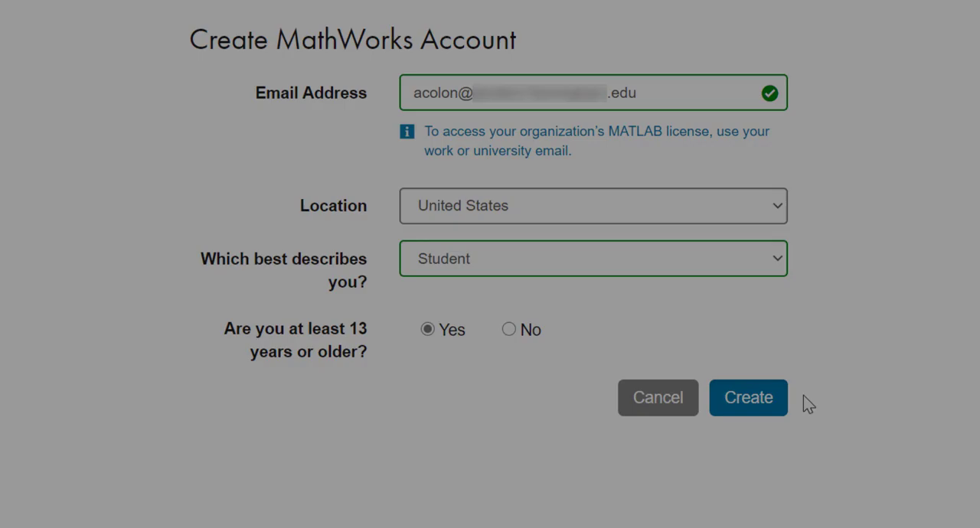
left_click(747, 399)
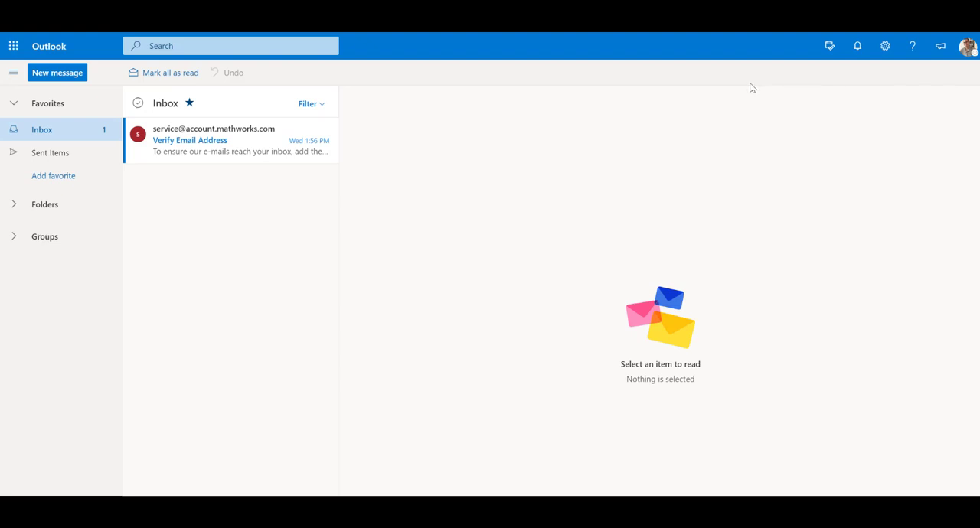
mouse_move(224, 156)
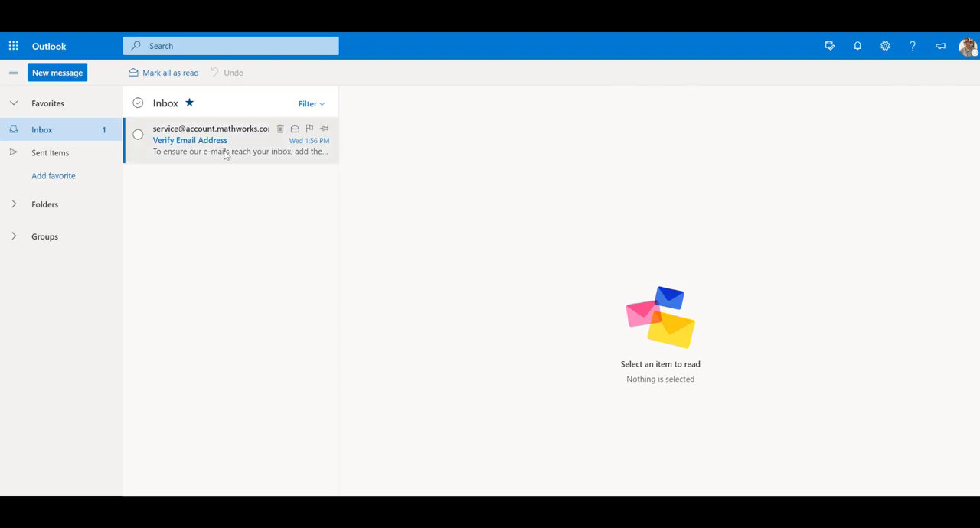
left_click(222, 139)
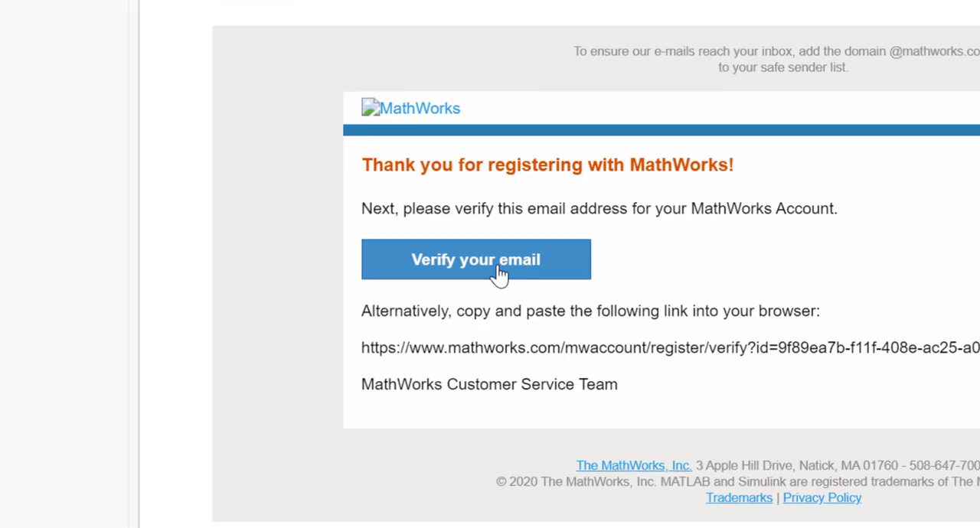
Step: Follow the 'Verify your email' link to reach the MathWorks profile form
left_click(475, 260)
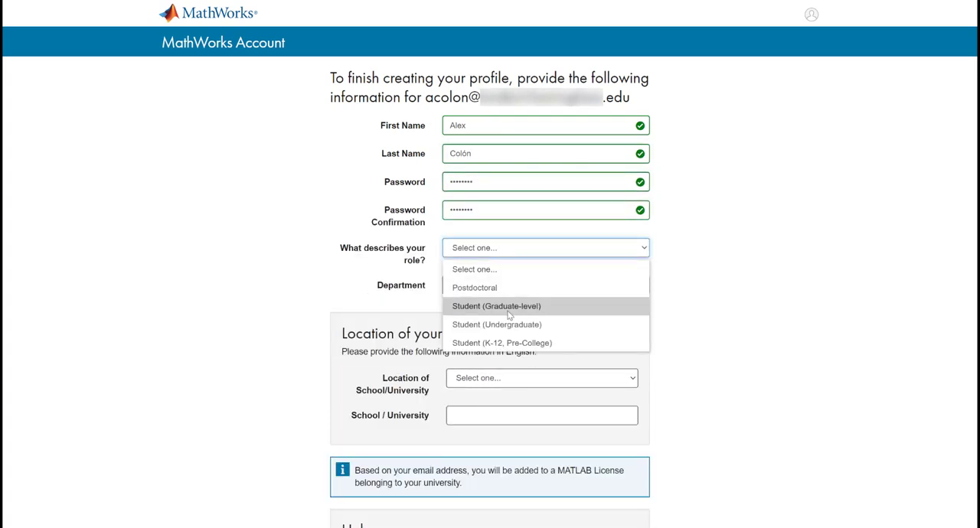
Step: Set role Student (Graduate-level), United States, Massachusetts, accept the agreement and create the account
left_click(496, 306)
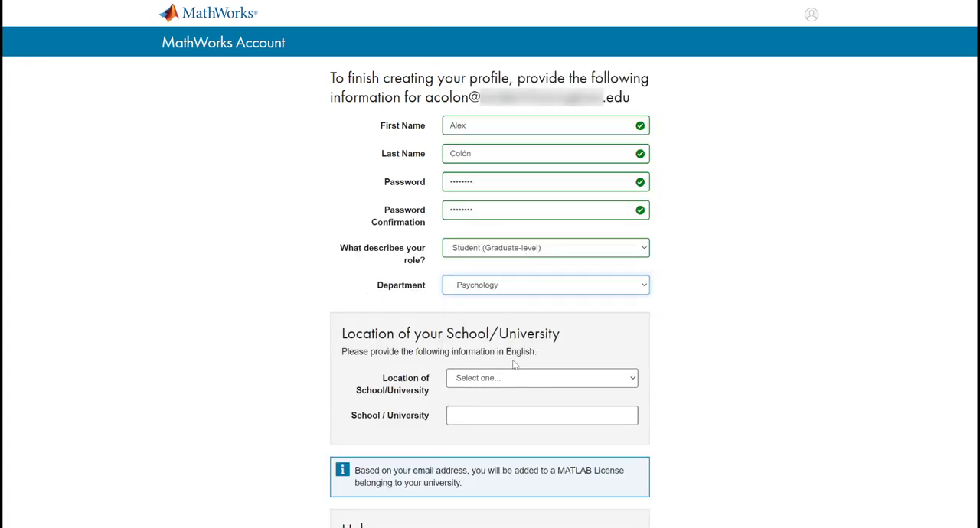
left_click(543, 377)
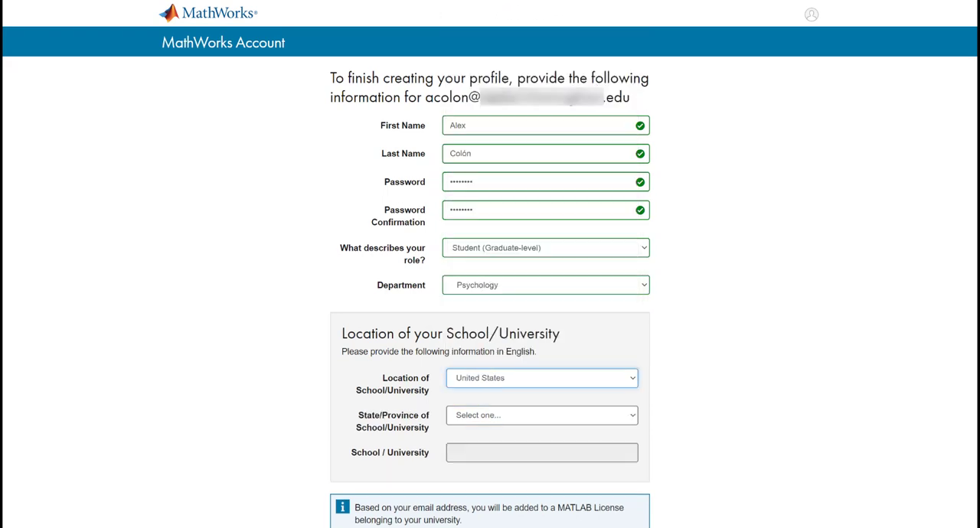
left_click(543, 415)
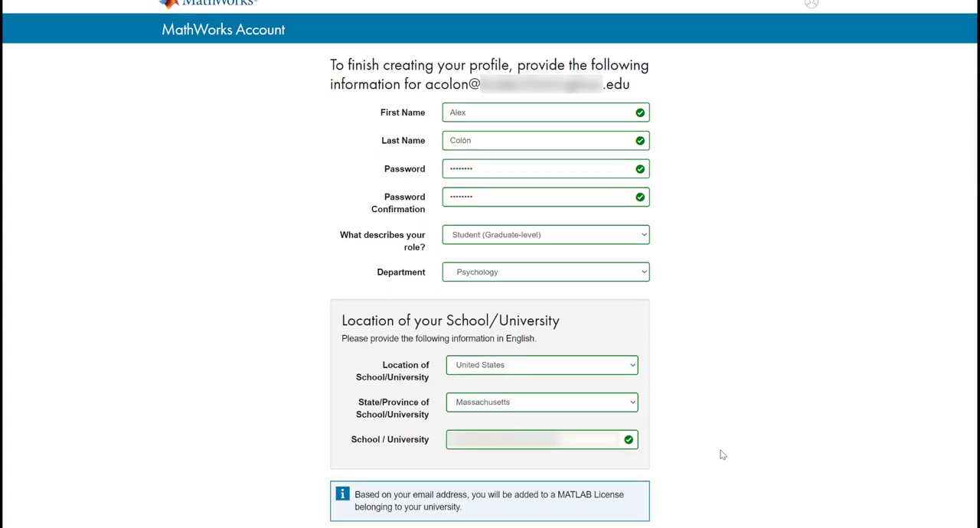
scroll("down", 3)
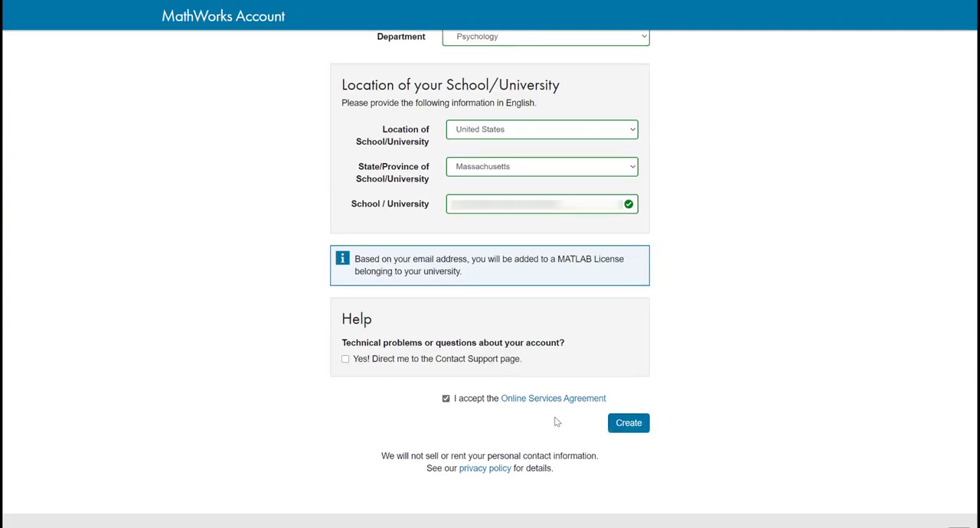
left_click(628, 422)
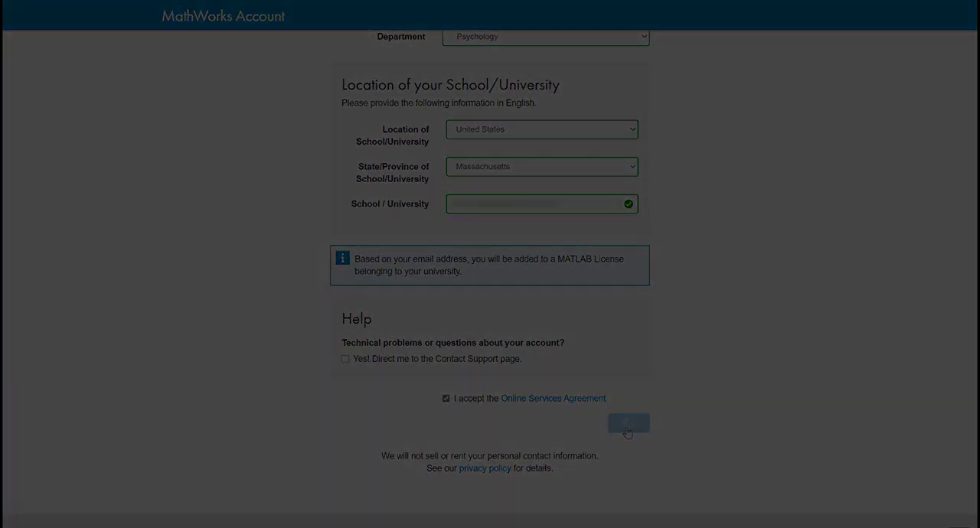
left_click(628, 424)
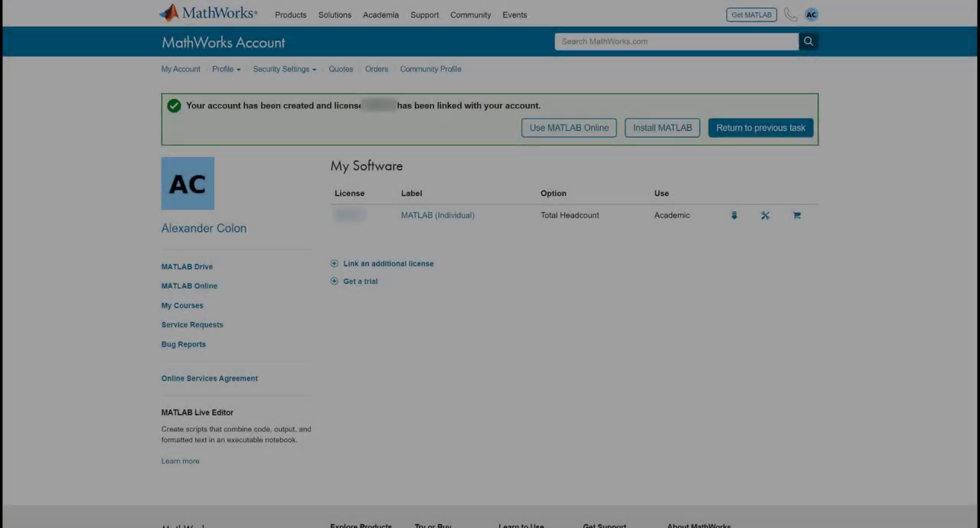